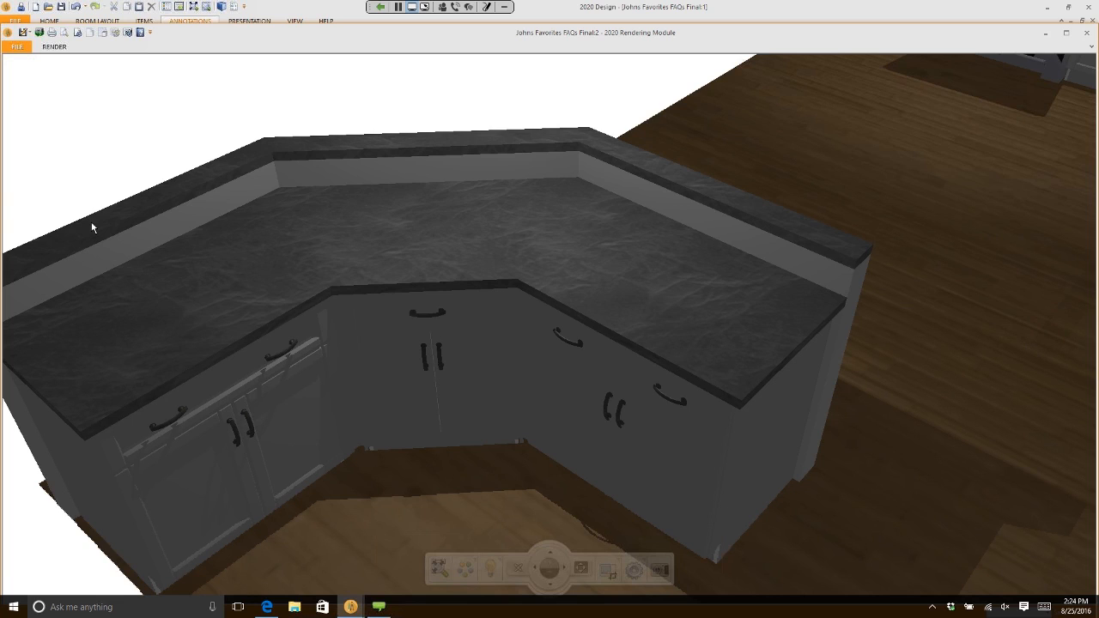
mouse_move(555, 154)
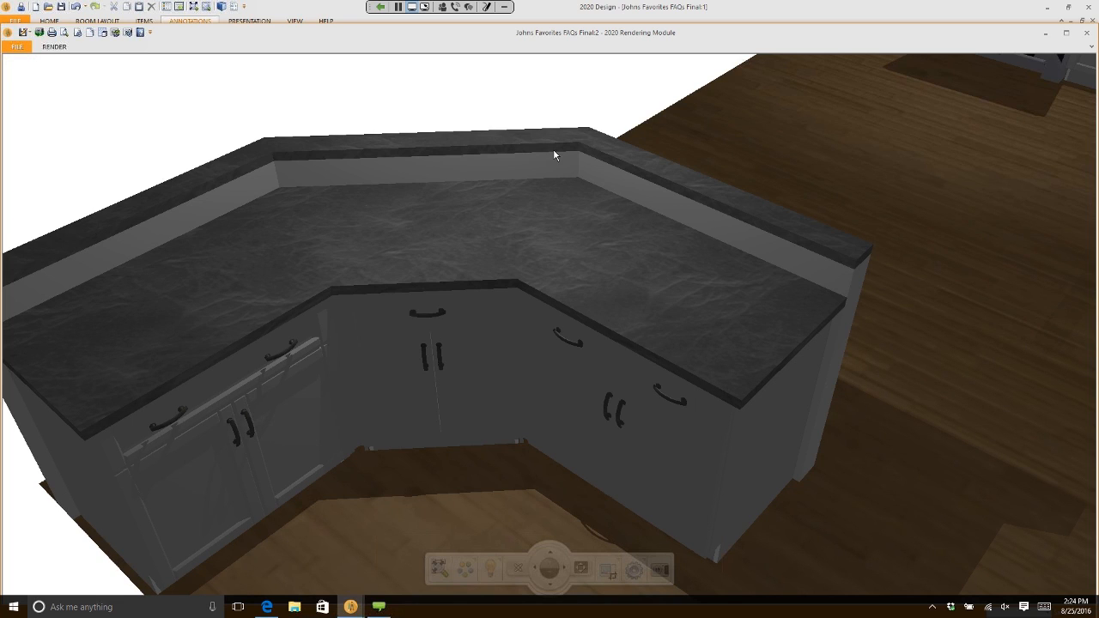
mouse_move(323, 270)
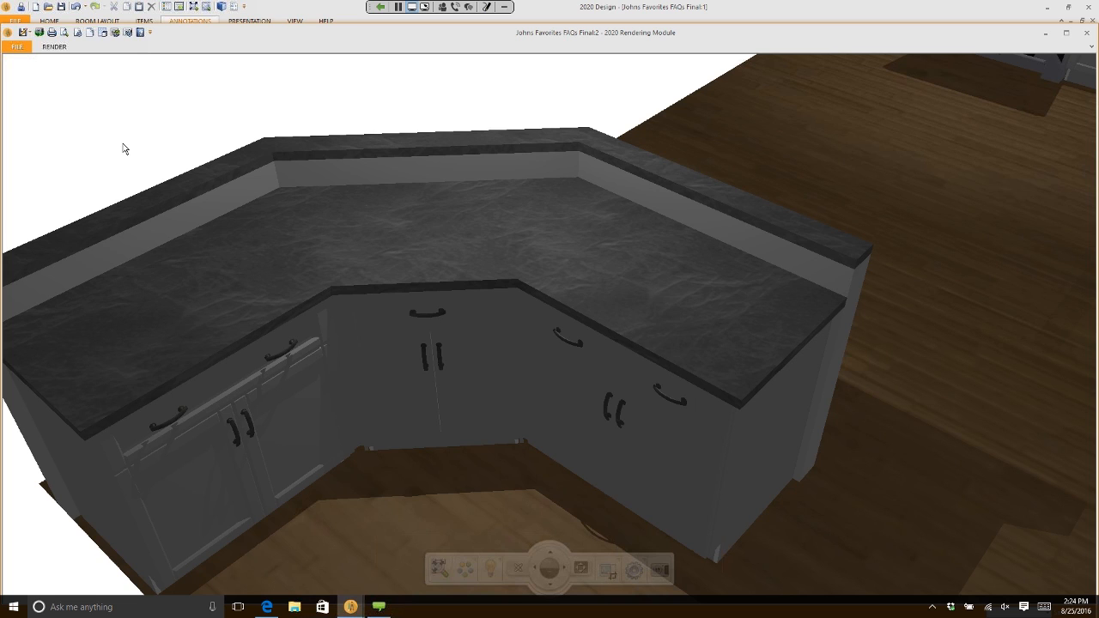
mouse_move(550, 11)
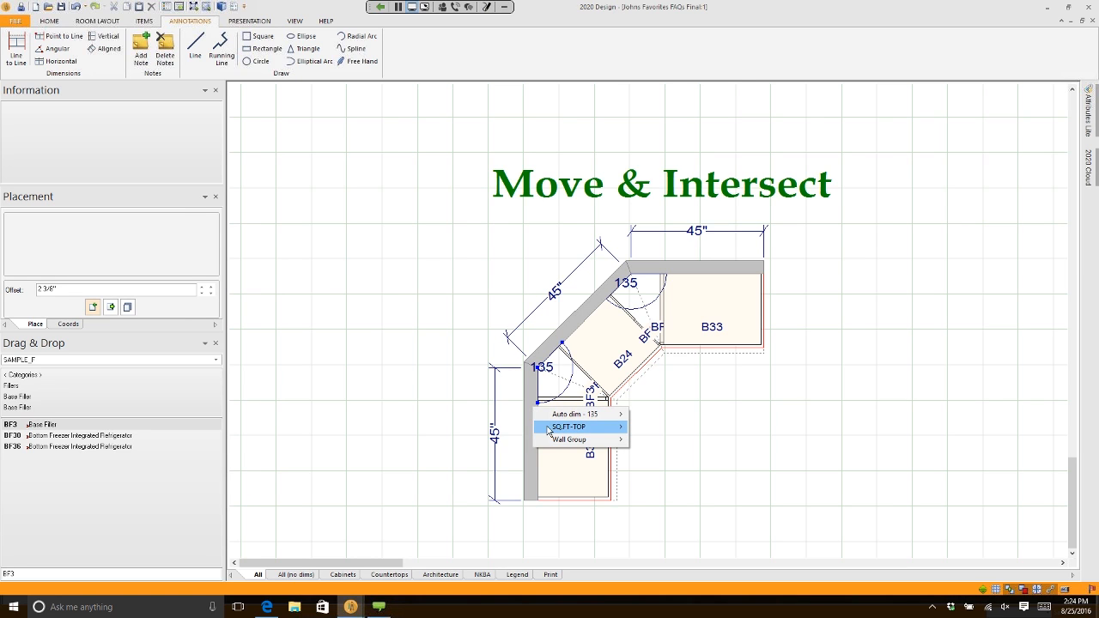
Step: Enter Edit Shape mode on the island countertop to expose its outline points
left_click(567, 426)
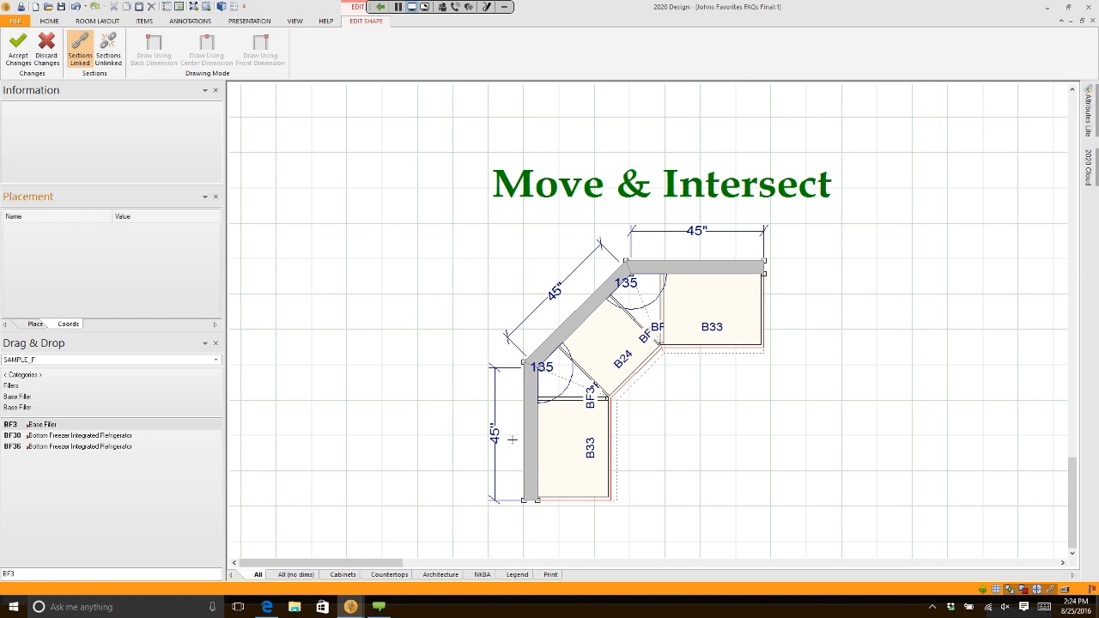
mouse_move(526, 411)
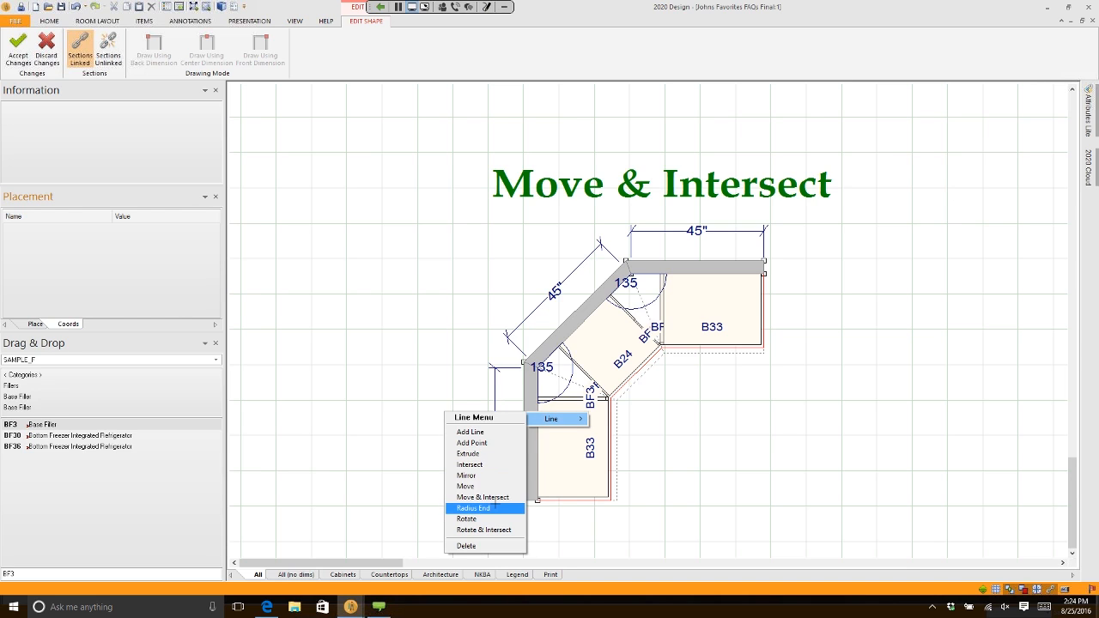
mouse_move(484, 498)
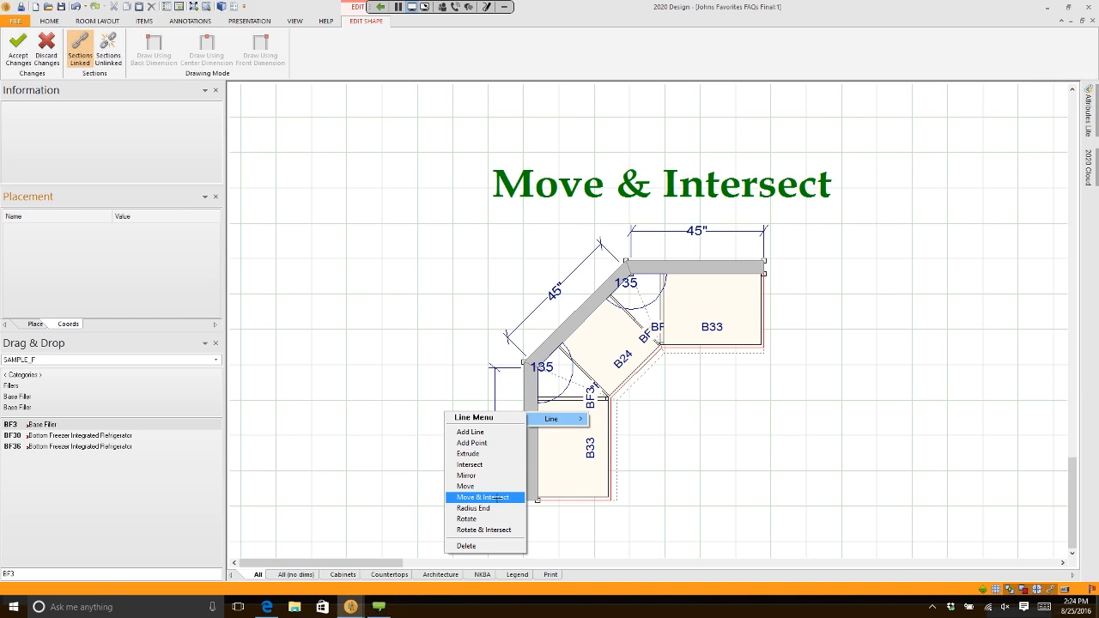
Step: Move & Intersect the left countertop edge outward by -12 inches, keeping adjoining edges joined
left_click(485, 498)
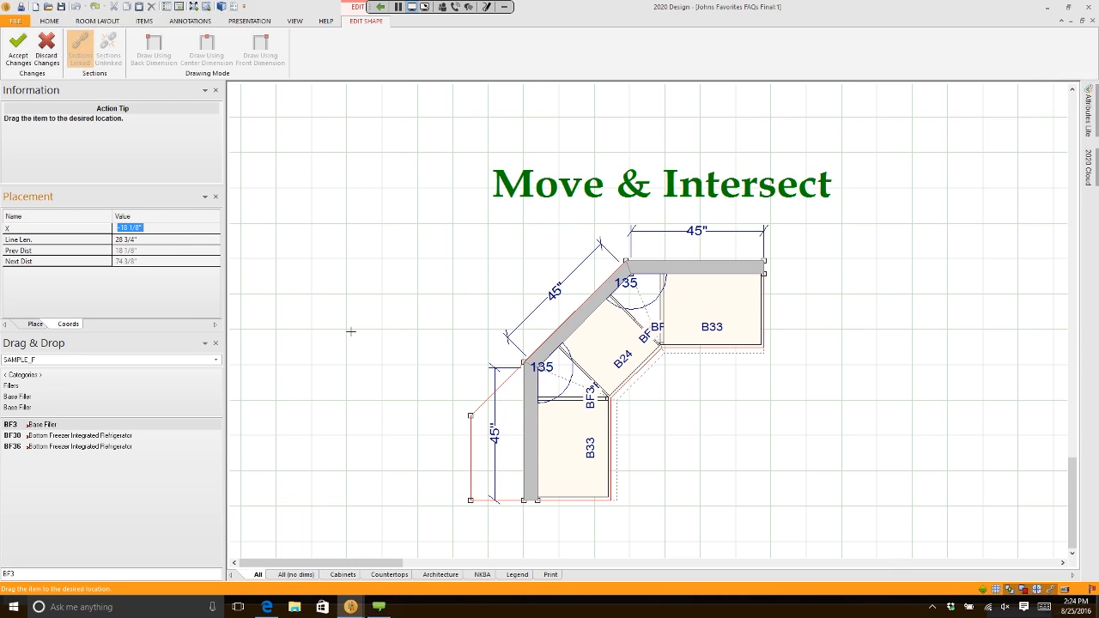
left_click_drag(350, 331, 479, 396)
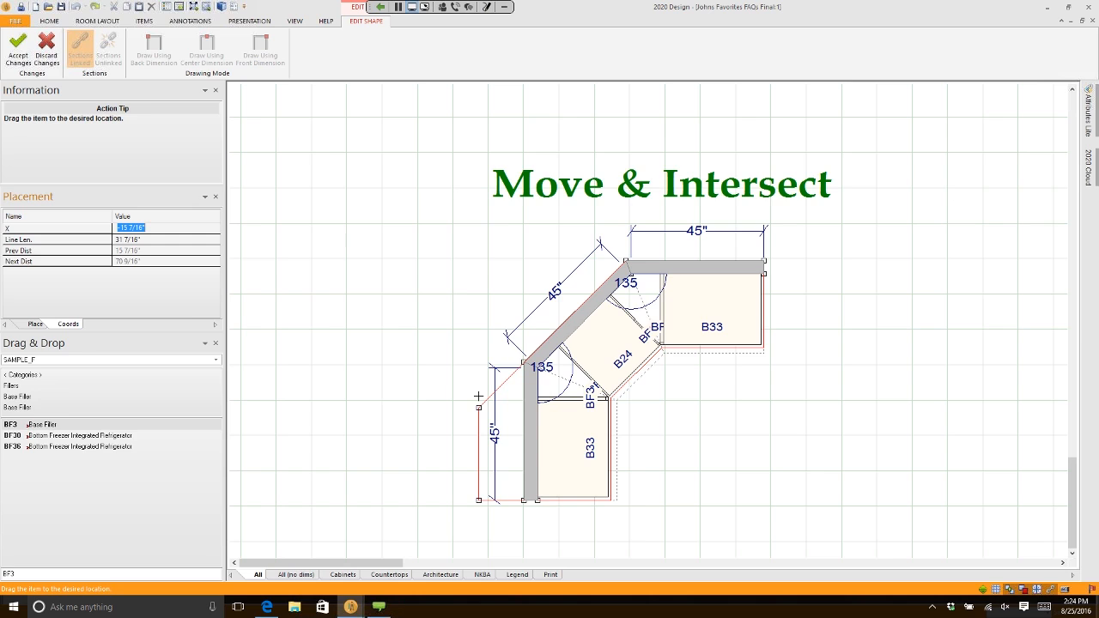
type("-12")
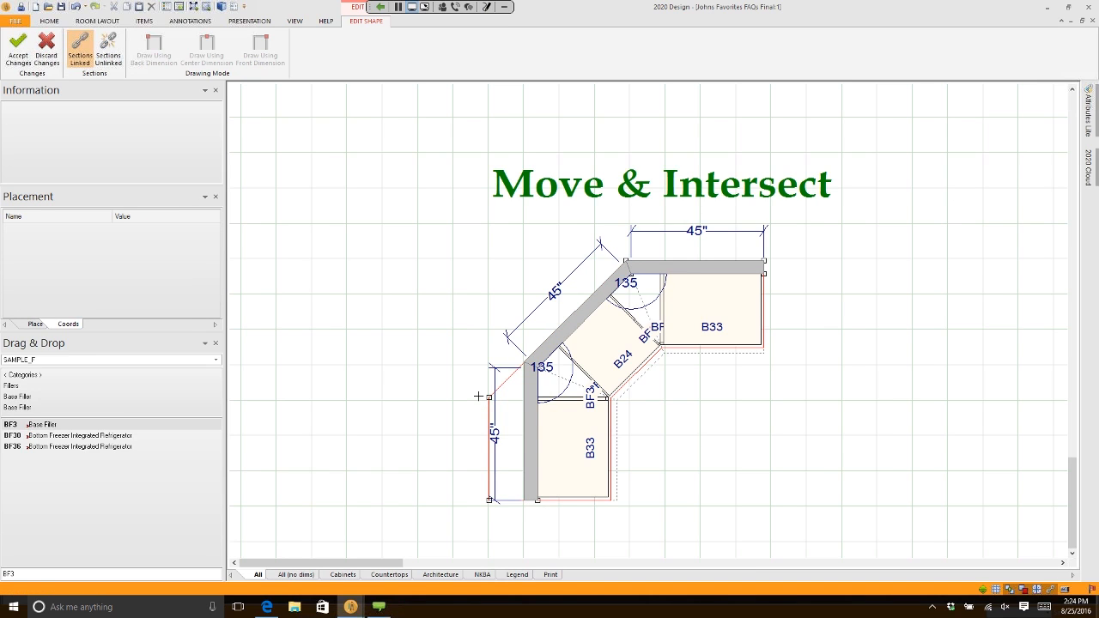
Step: Move & Intersect the angled countertop edge outward as well via its Line menu
right_click(492, 386)
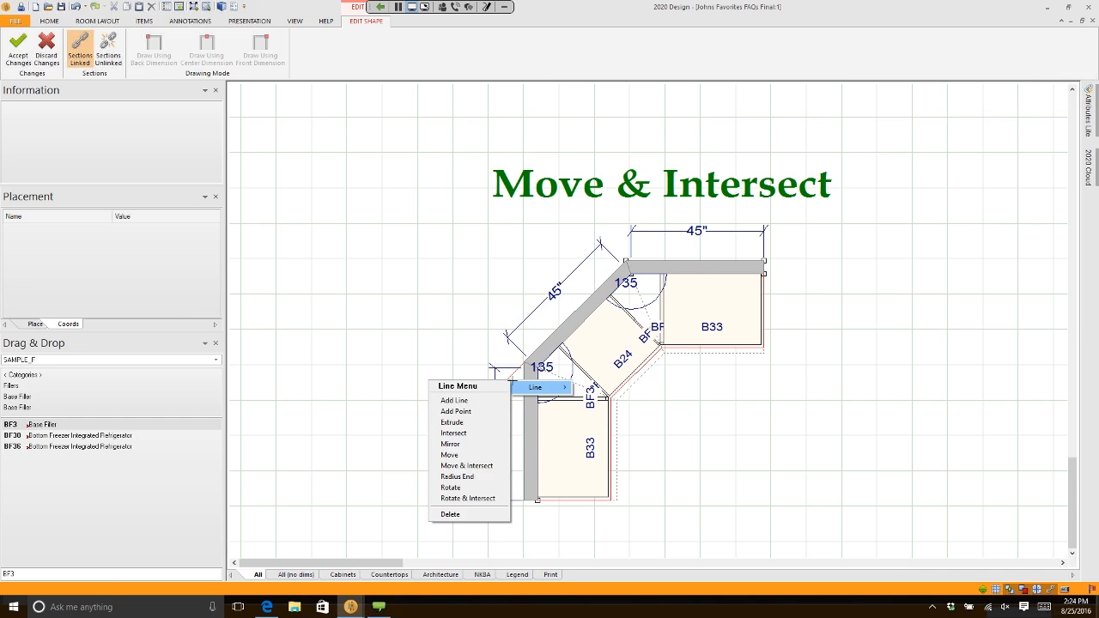
left_click(450, 455)
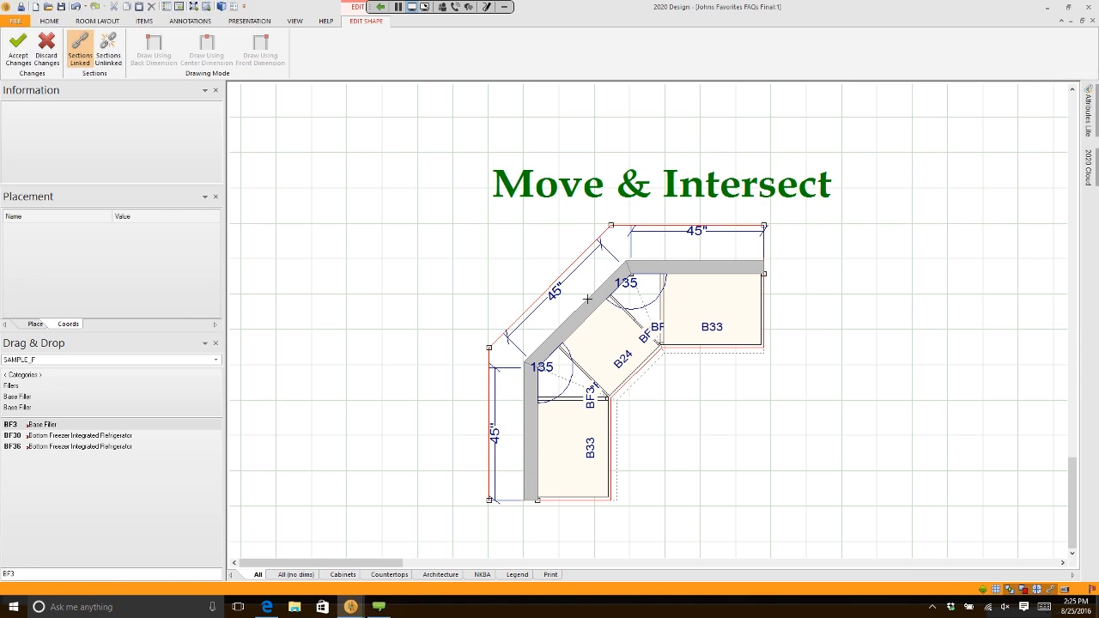
mouse_move(17, 48)
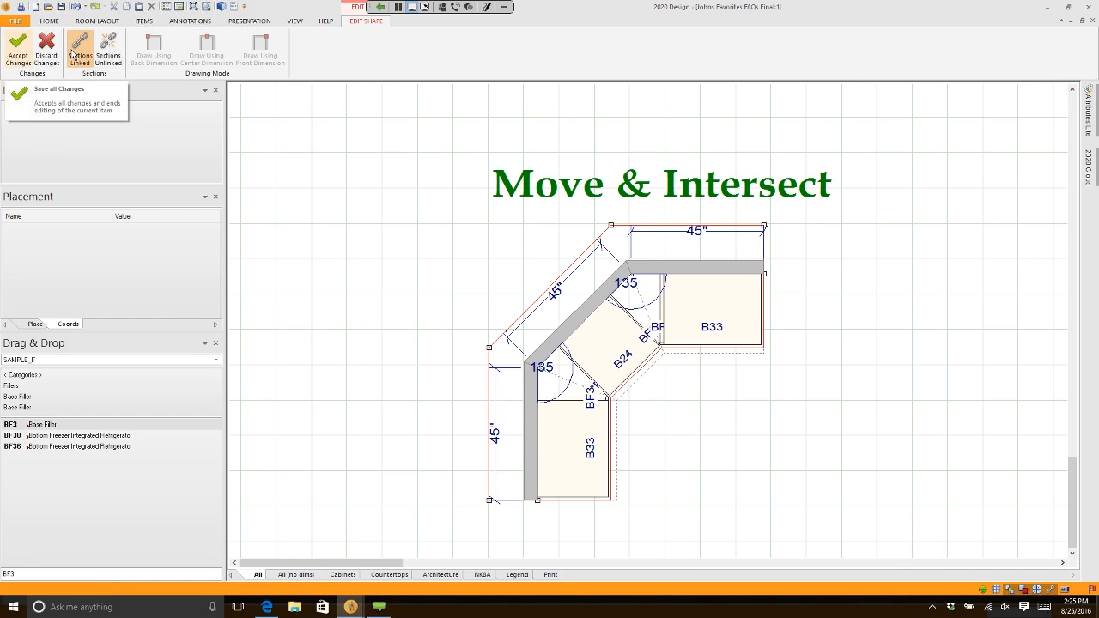